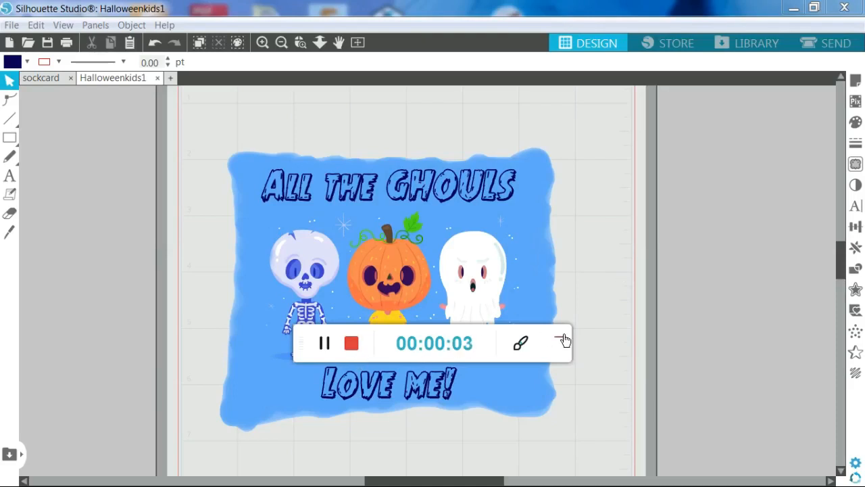
Open Halloweenkids1.png from the Halloween images folder as a new design.
left_click(562, 340)
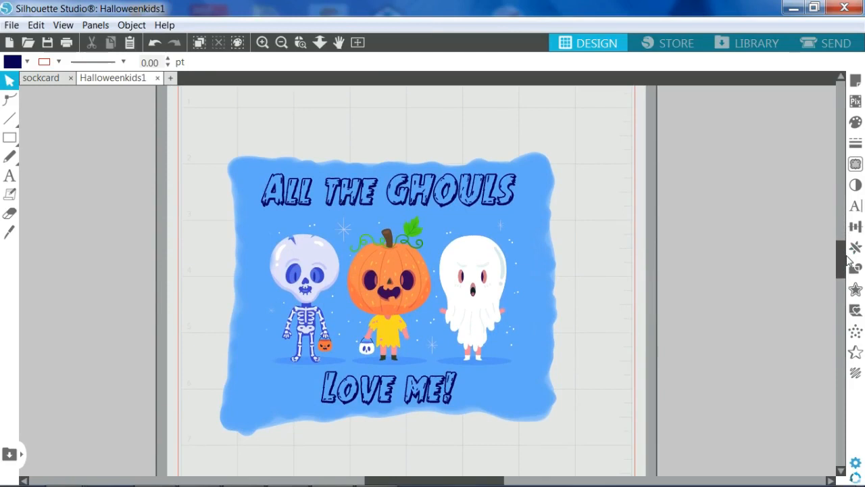
mouse_move(219, 233)
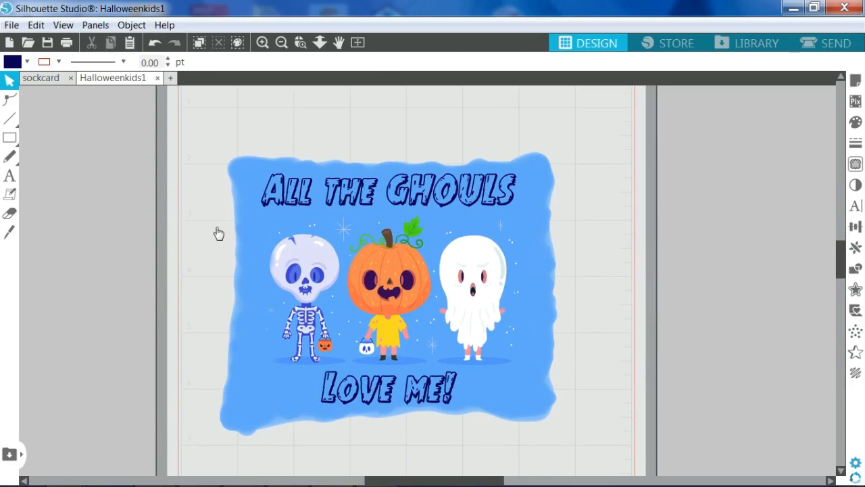
mouse_move(65, 140)
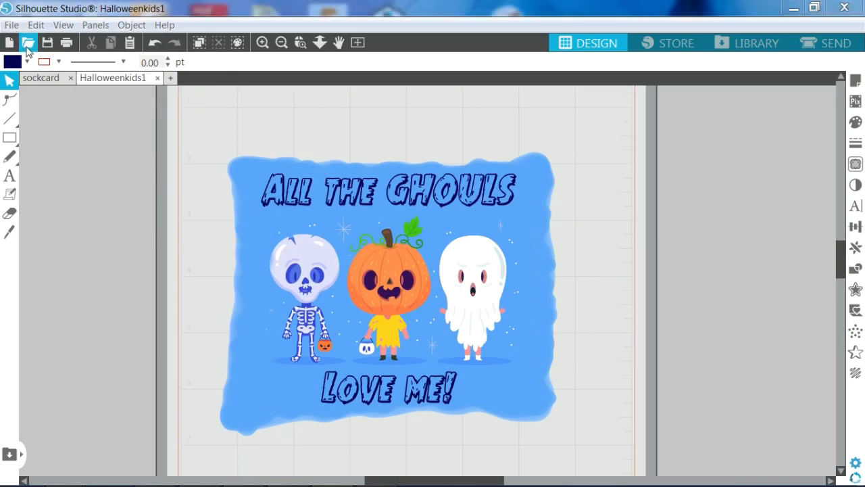
left_click(29, 43)
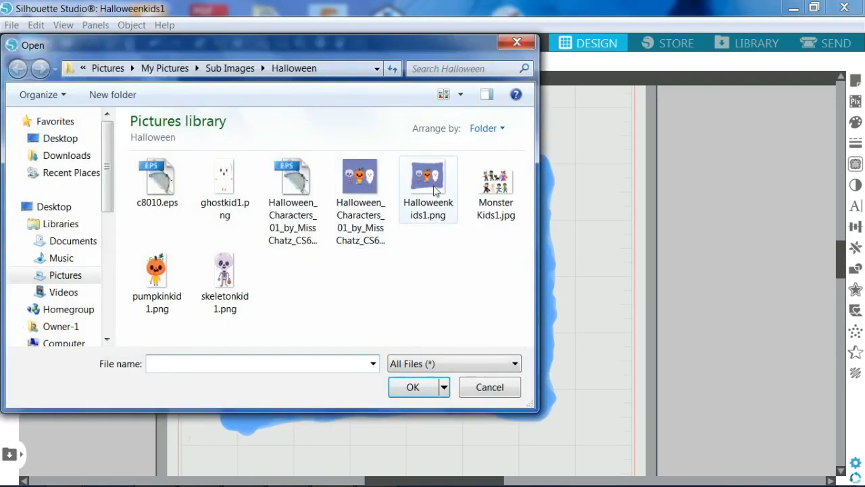
mouse_move(429, 190)
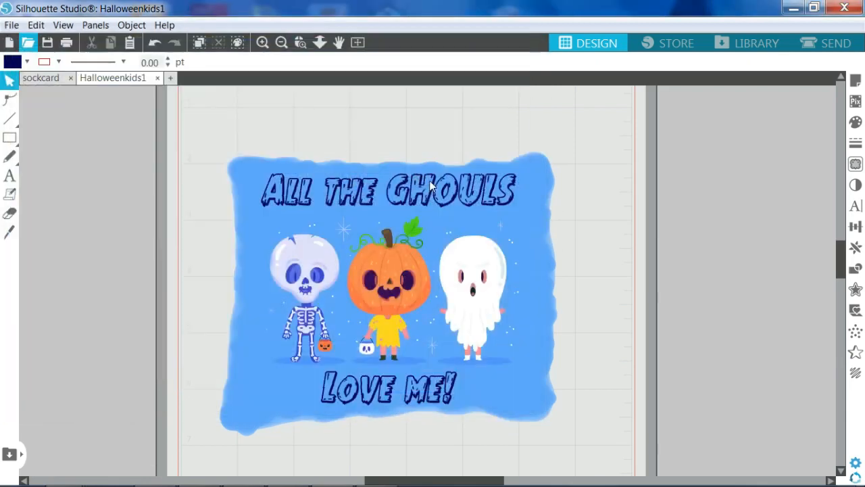
mouse_move(455, 281)
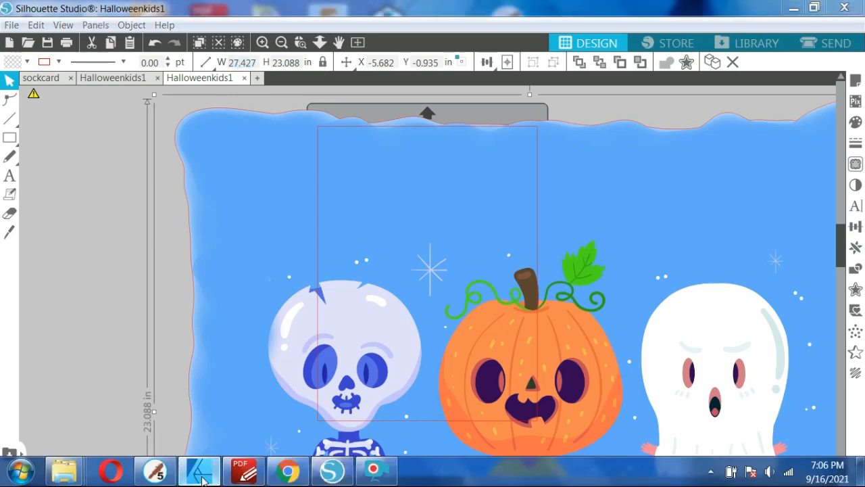
Set the Halloween picture's width to 6 so it fits on the page.
left_click(198, 469)
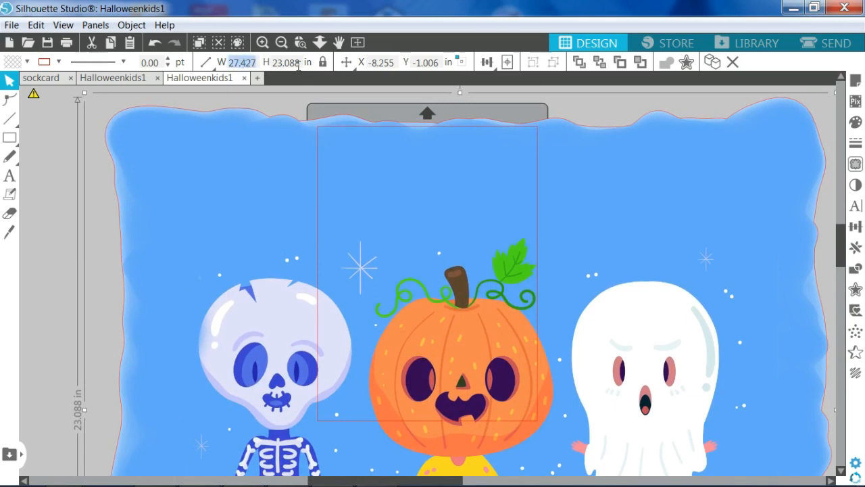
type("6")
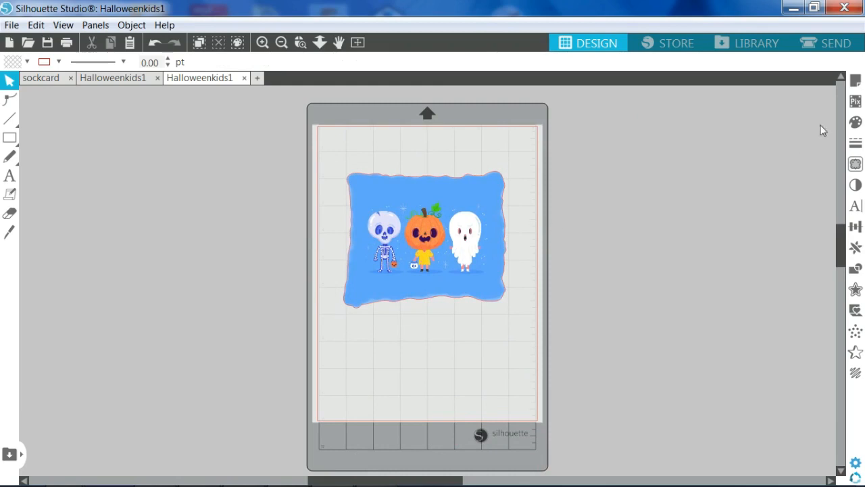
Open the page settings and keep the media size at Letter, 8.5 x 11 inches.
left_click(856, 84)
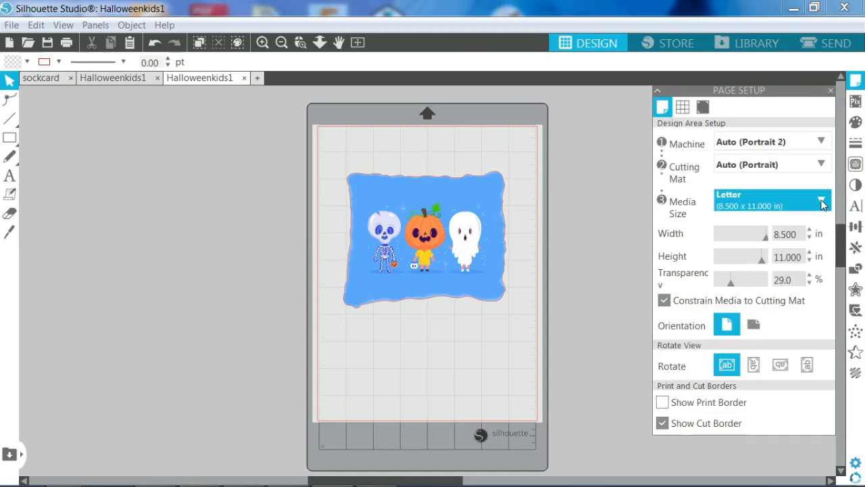
mouse_move(722, 217)
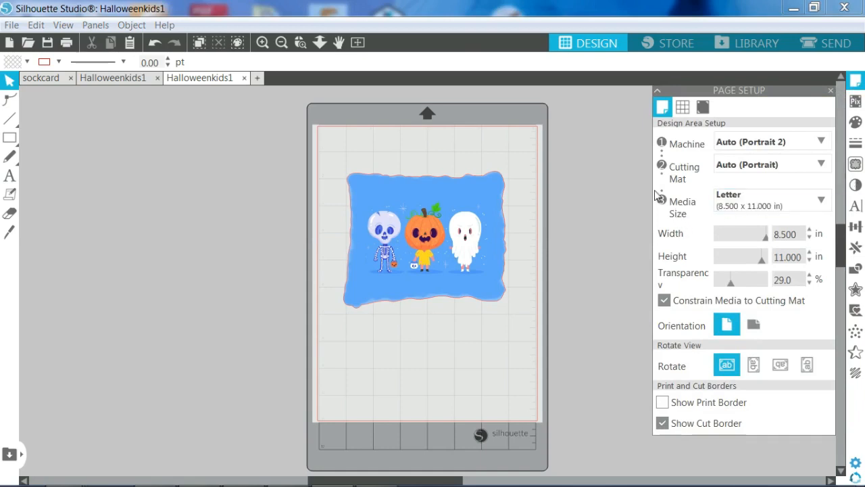
mouse_move(328, 187)
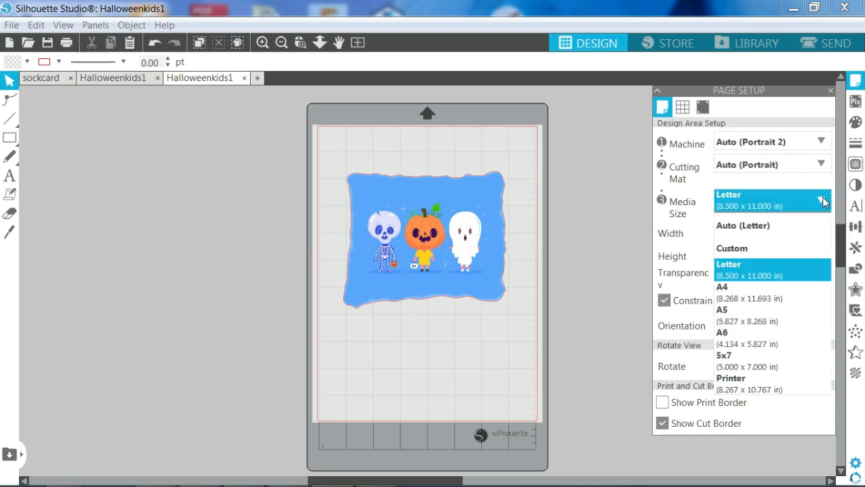
left_click(739, 269)
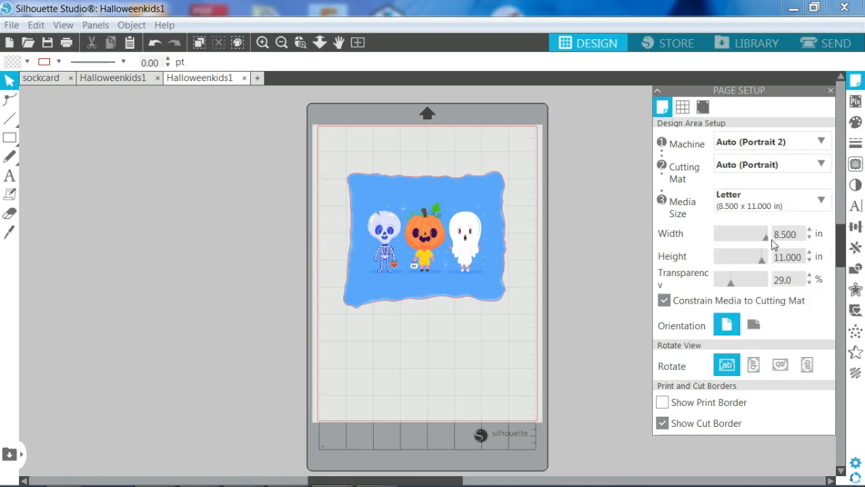
mouse_move(770, 198)
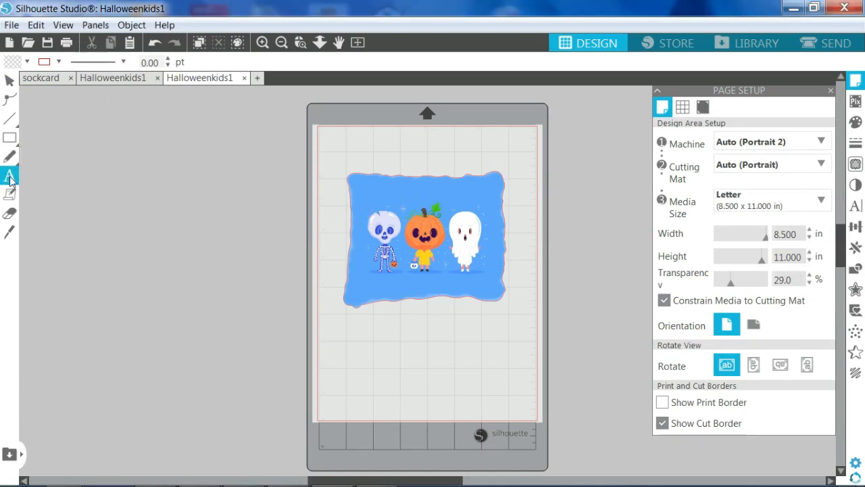
Type 'All the Ghouls' above the picture in Mrs. Monster 3D Italic at size 48.
left_click(8, 181)
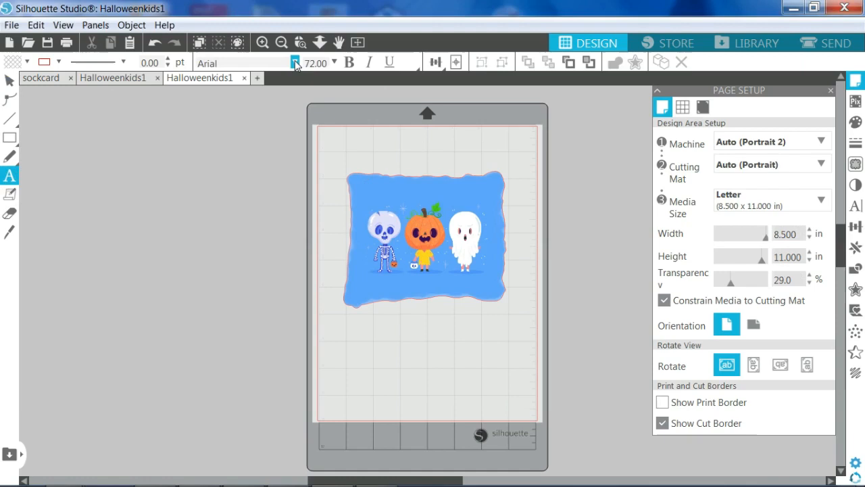
left_click(295, 62)
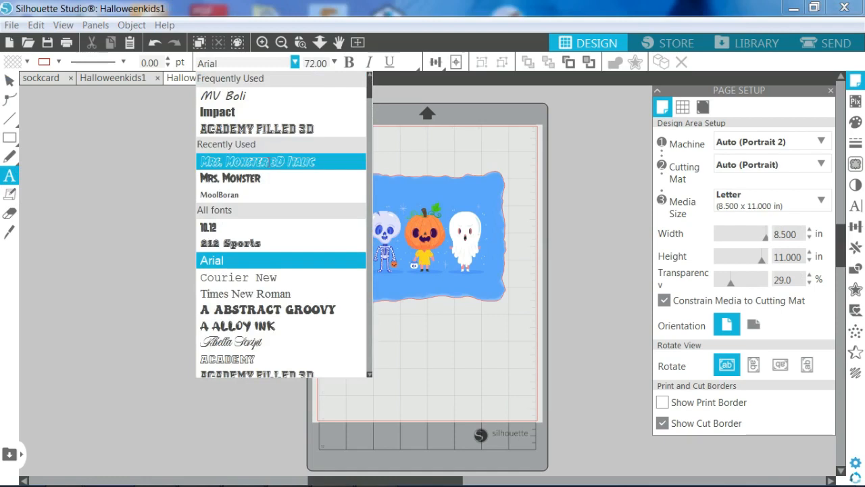
left_click(257, 161)
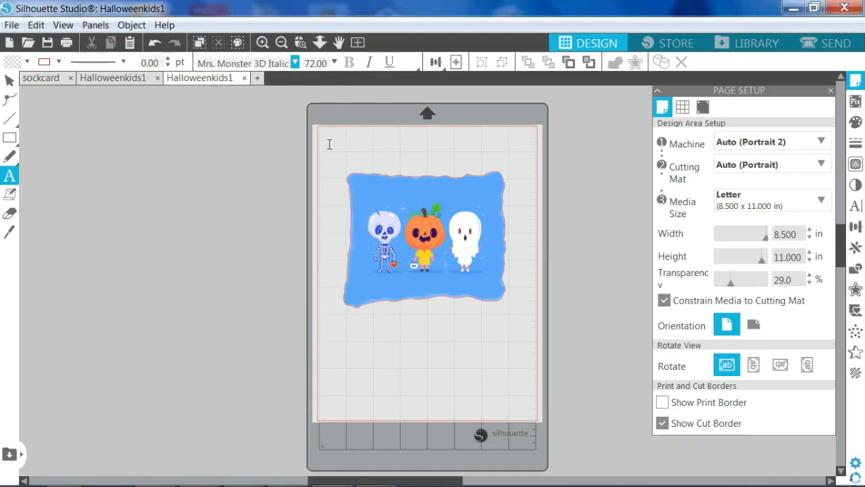
mouse_move(381, 190)
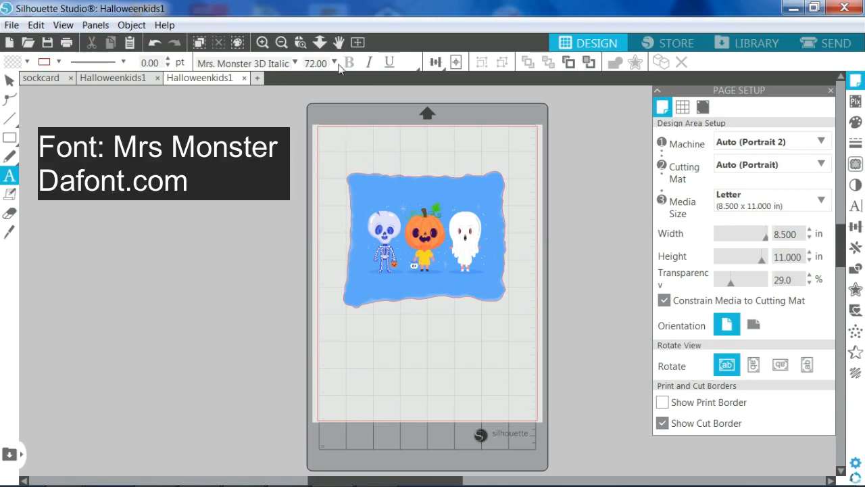
left_click(334, 62)
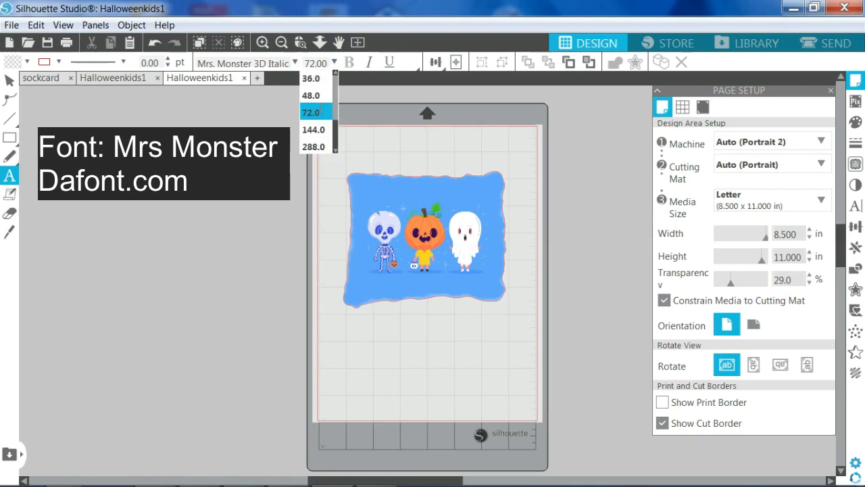
left_click(313, 95)
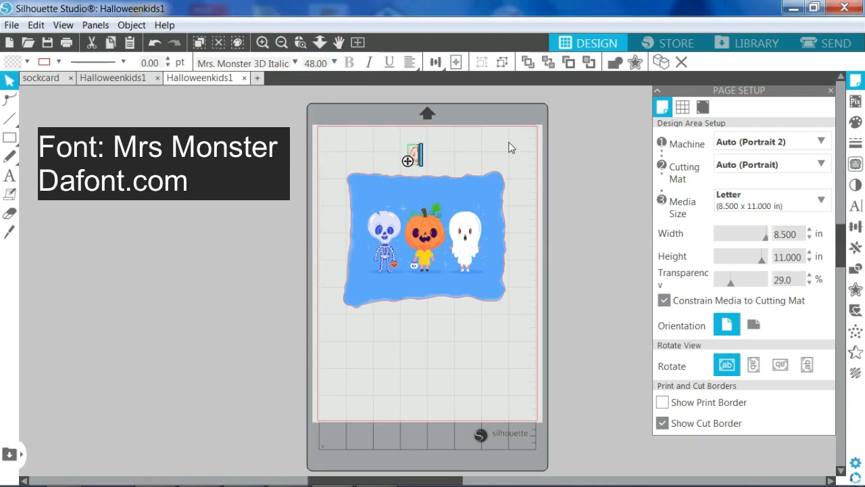
type("All the Ghoul")
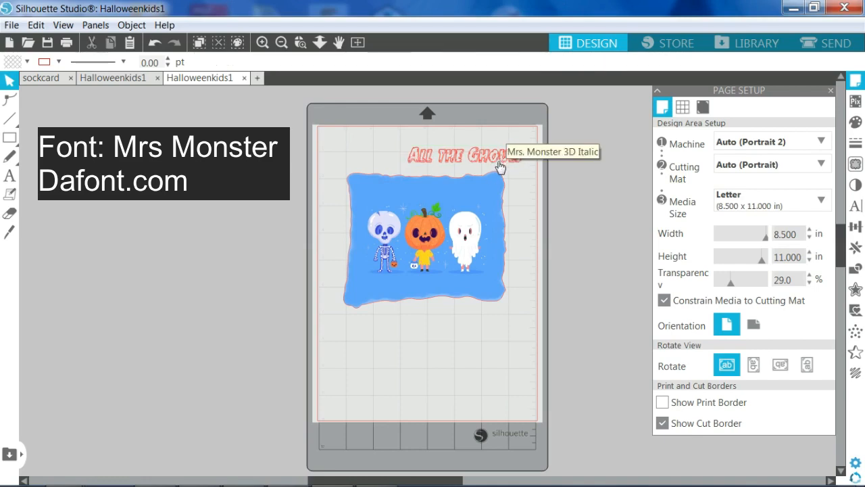
left_click(453, 154)
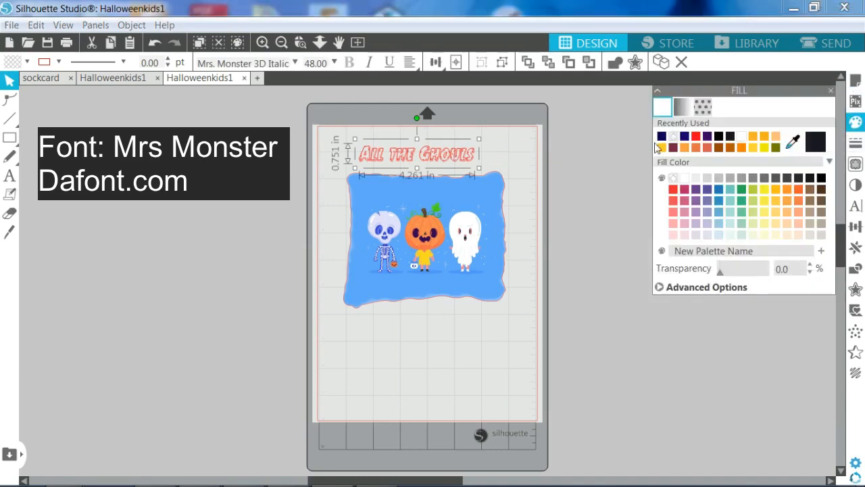
Give the 'All the Ghouls' title a dark blue fill and a dark blue outline instead of red.
left_click(661, 137)
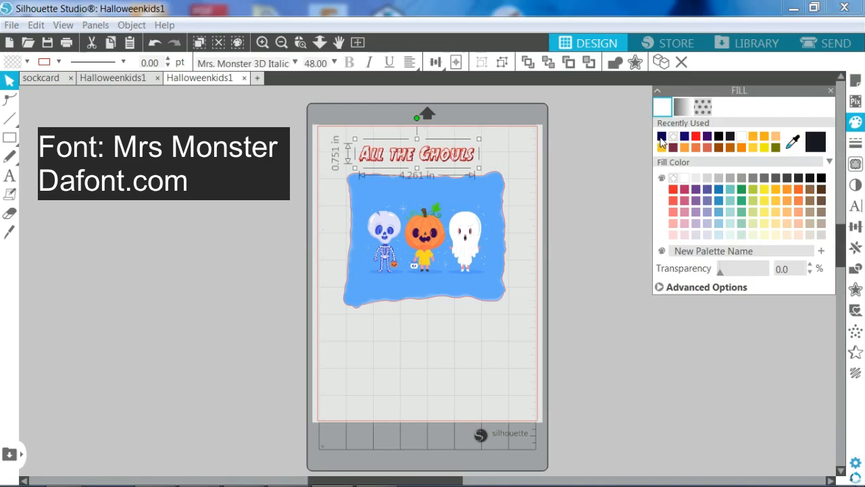
left_click(661, 136)
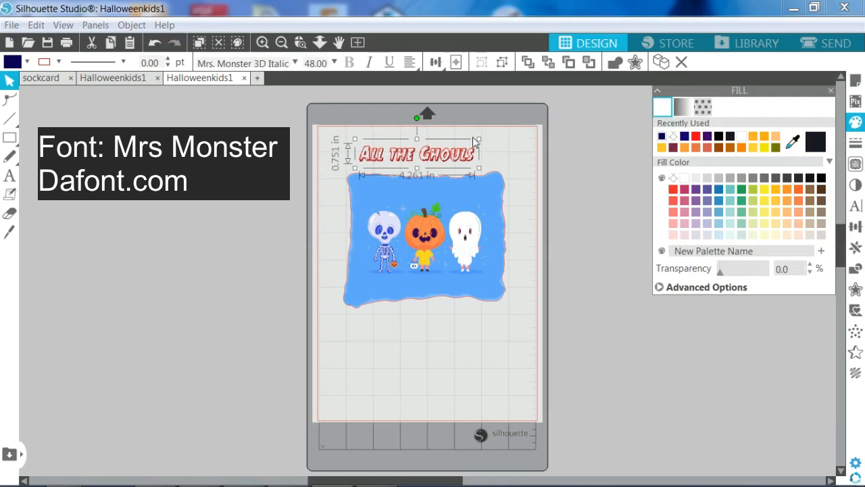
mouse_move(454, 159)
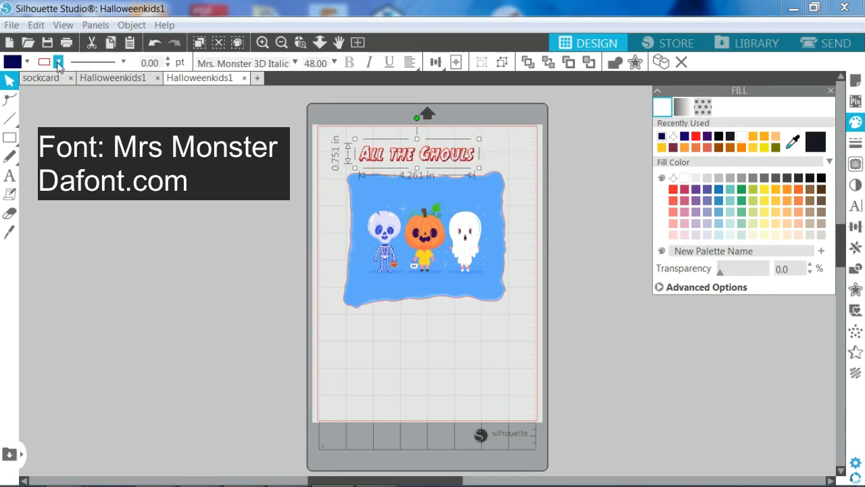
left_click(60, 61)
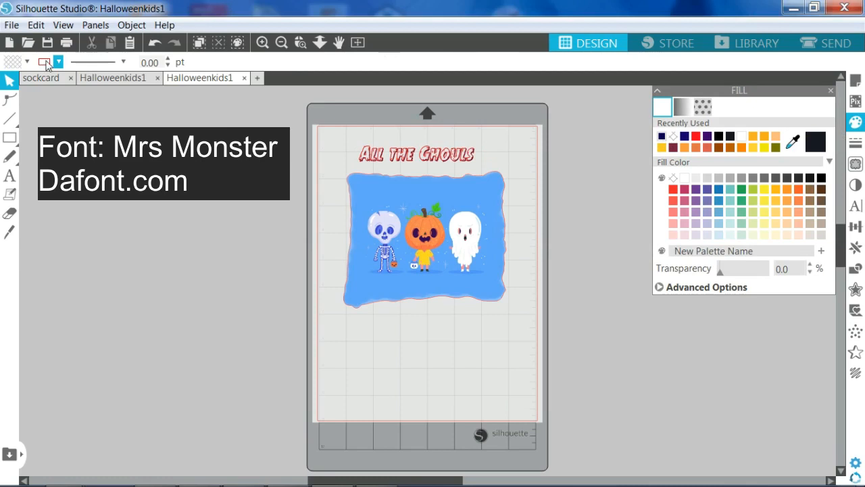
left_click(59, 62)
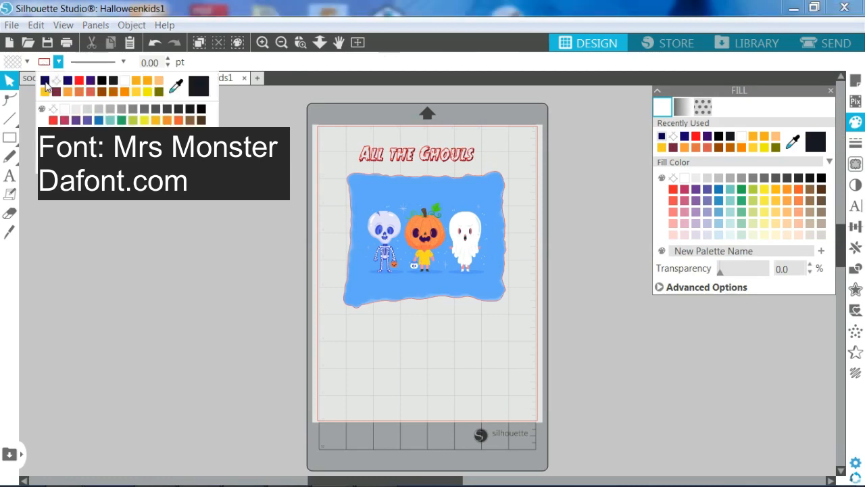
left_click(59, 62)
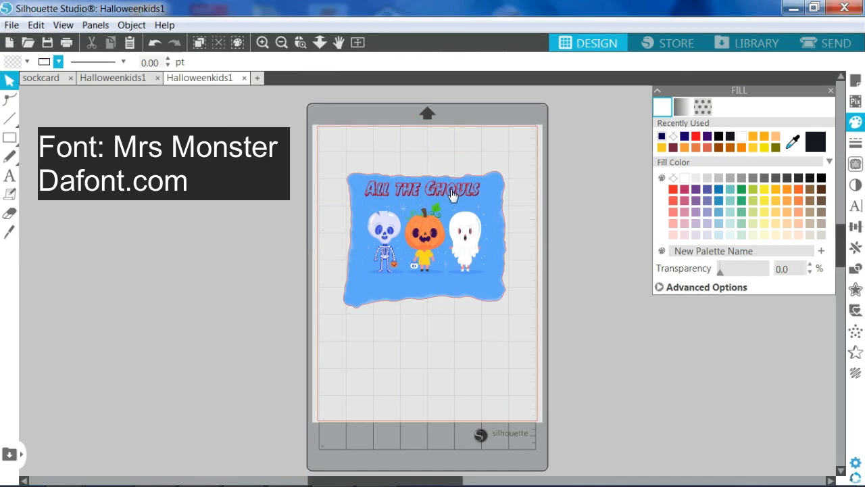
left_click(429, 190)
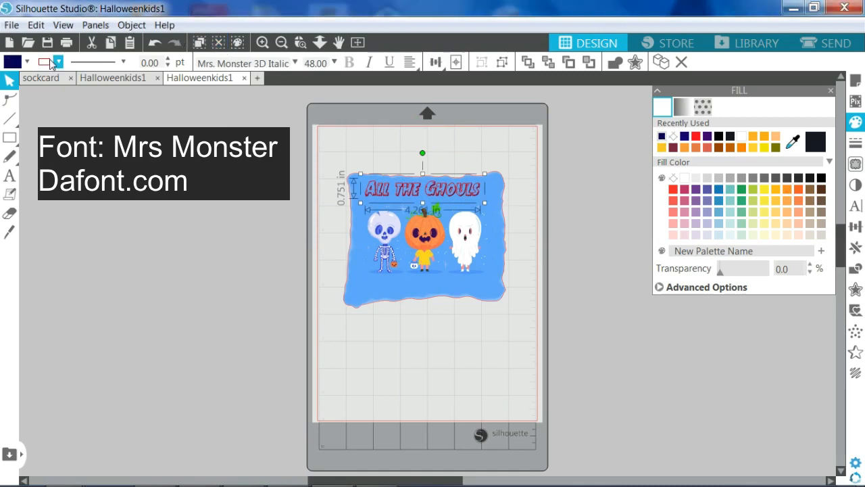
left_click(58, 62)
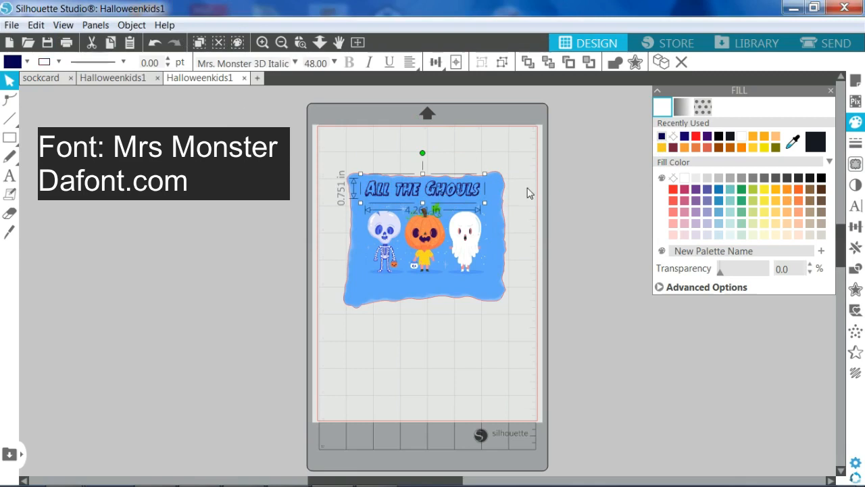
mouse_move(524, 221)
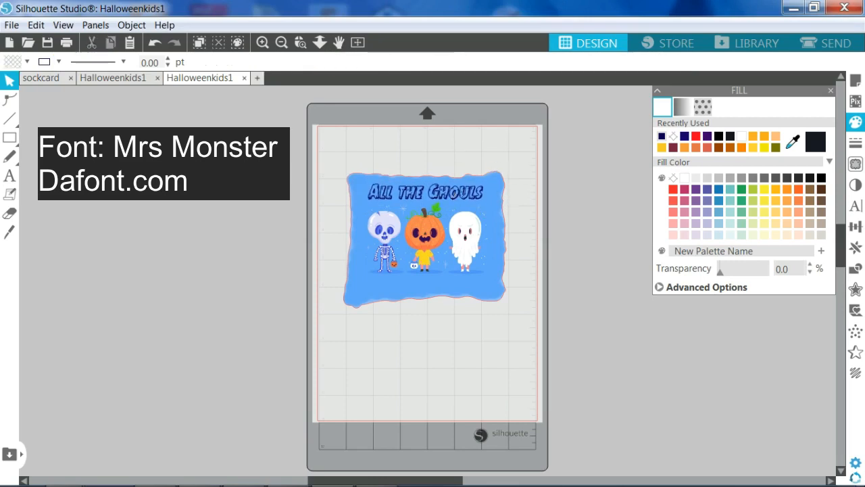
left_click(10, 173)
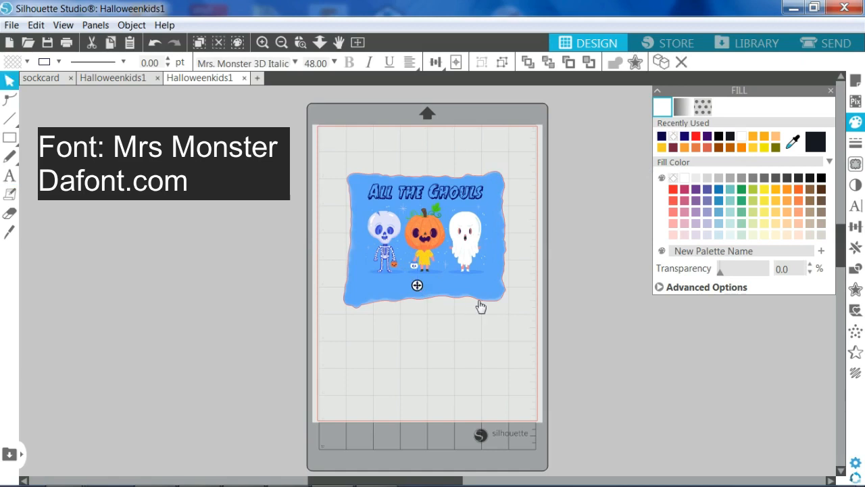
Type 'Love me!!' in dark blue lettering below the three characters.
type("OVE")
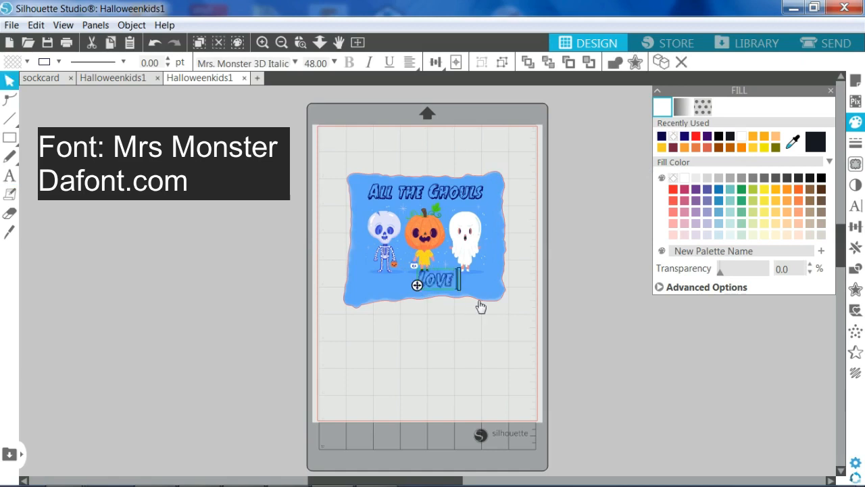
type("ME!!")
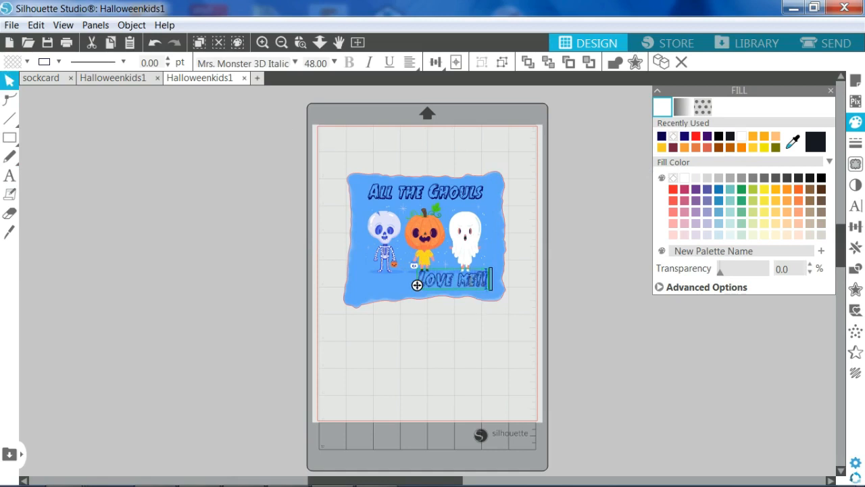
mouse_move(486, 284)
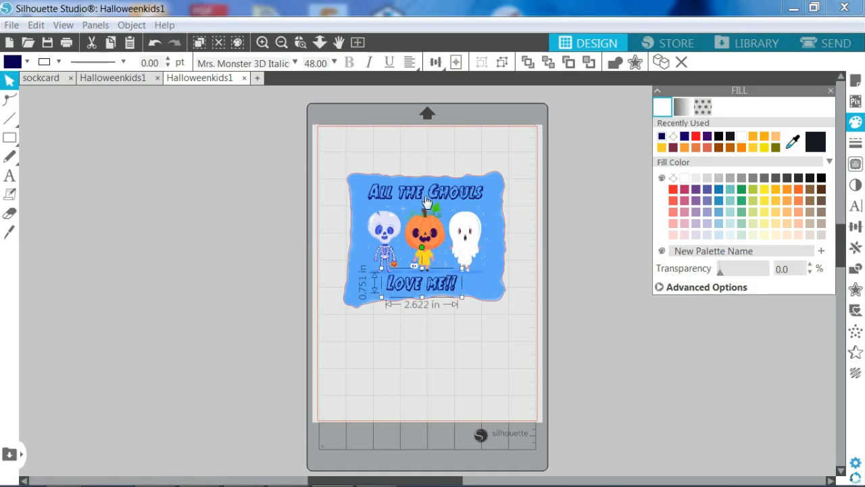
mouse_move(430, 223)
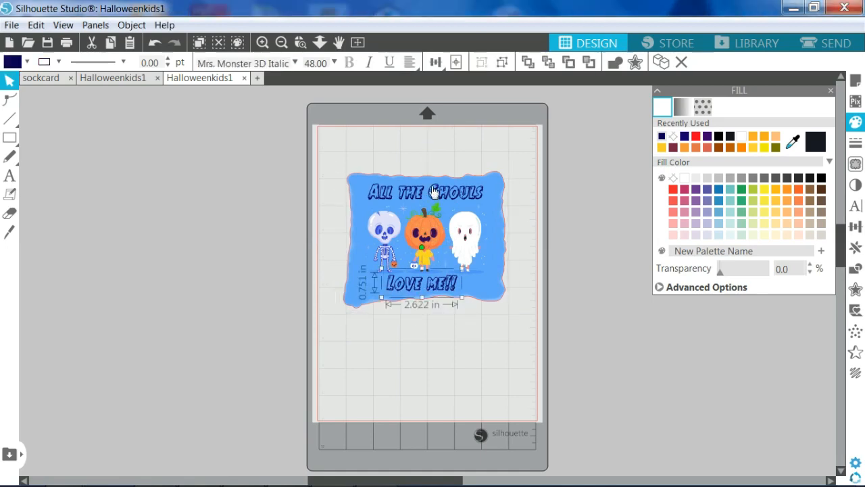
Select the picture with both text lines and center them horizontally.
left_click(426, 236)
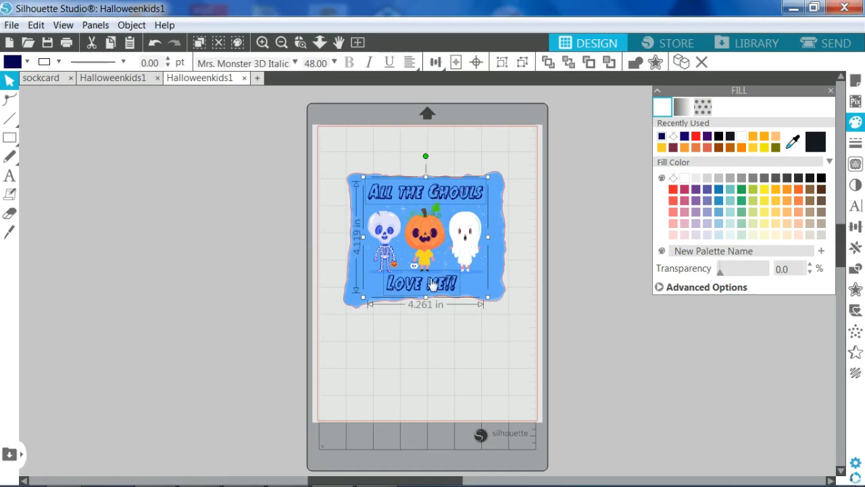
left_click(434, 62)
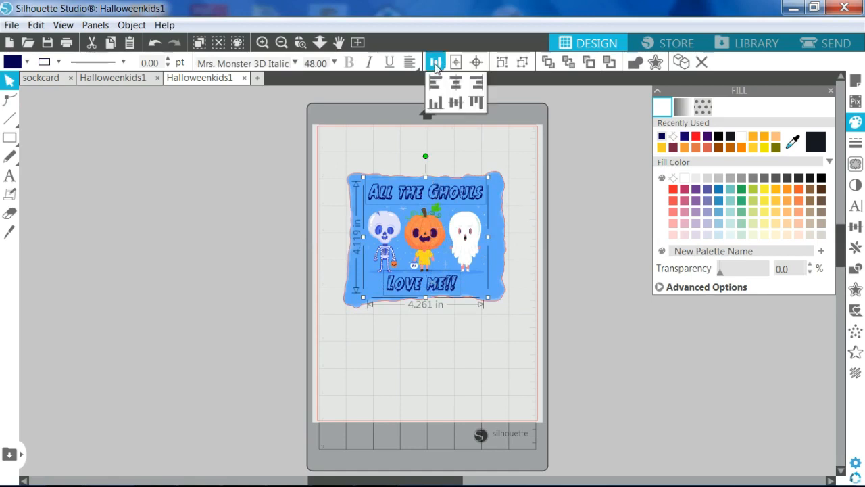
mouse_move(457, 83)
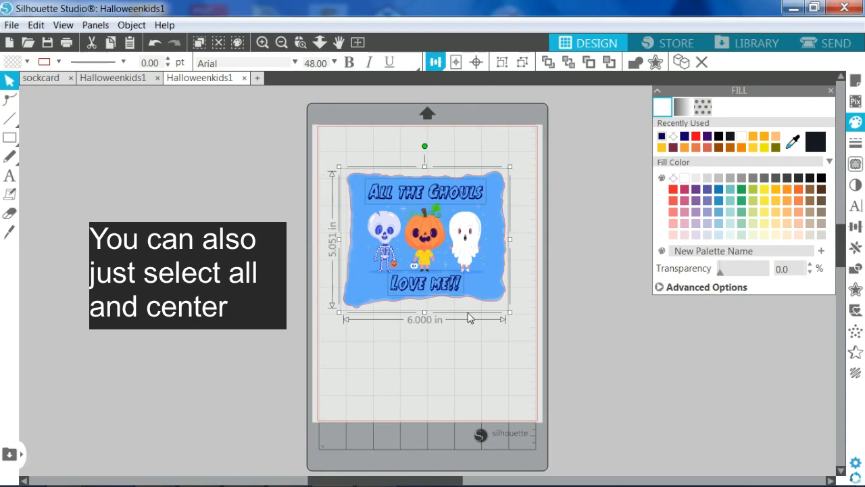
left_click(431, 61)
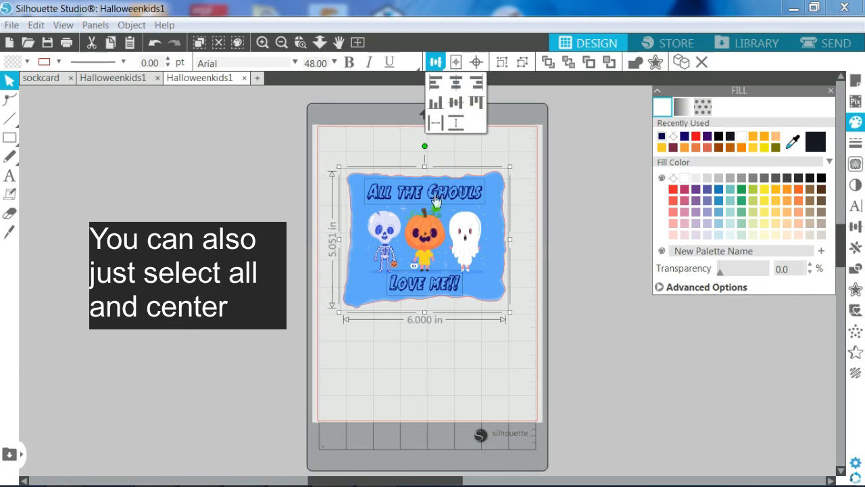
mouse_move(524, 216)
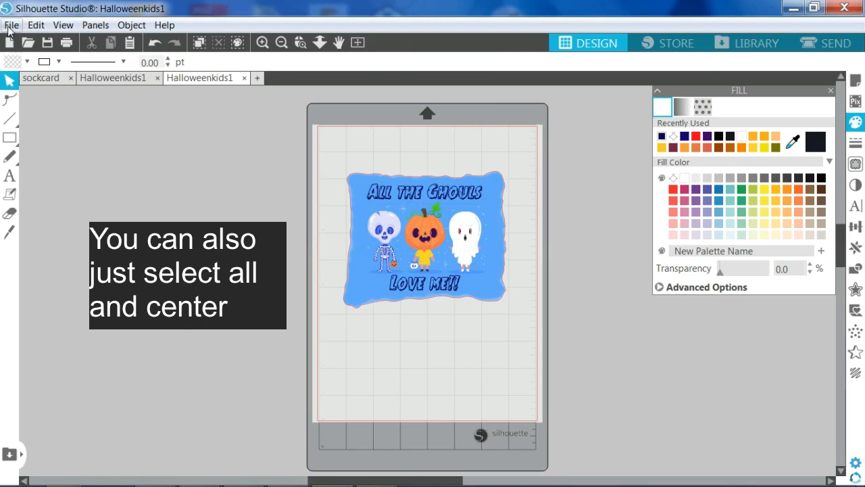
left_click(11, 27)
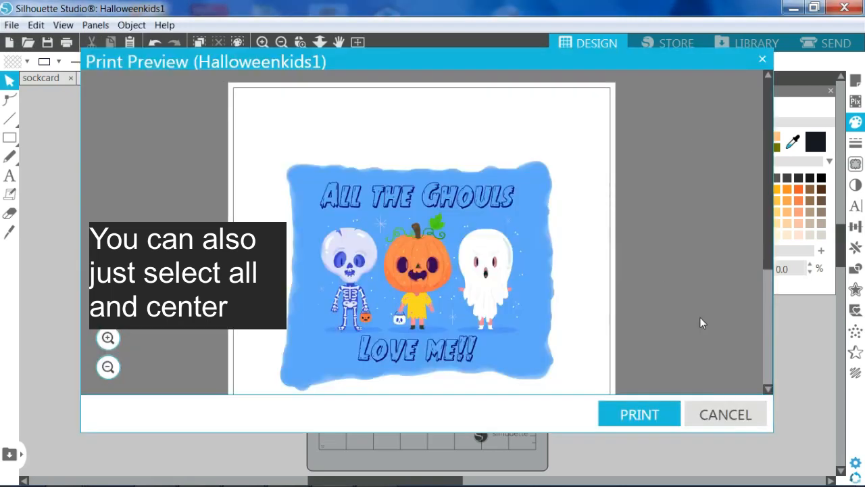
left_click(725, 414)
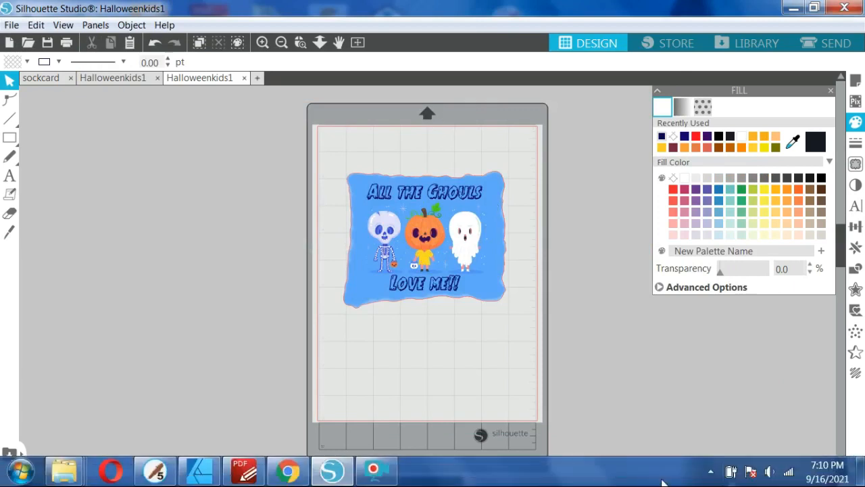
left_click(375, 470)
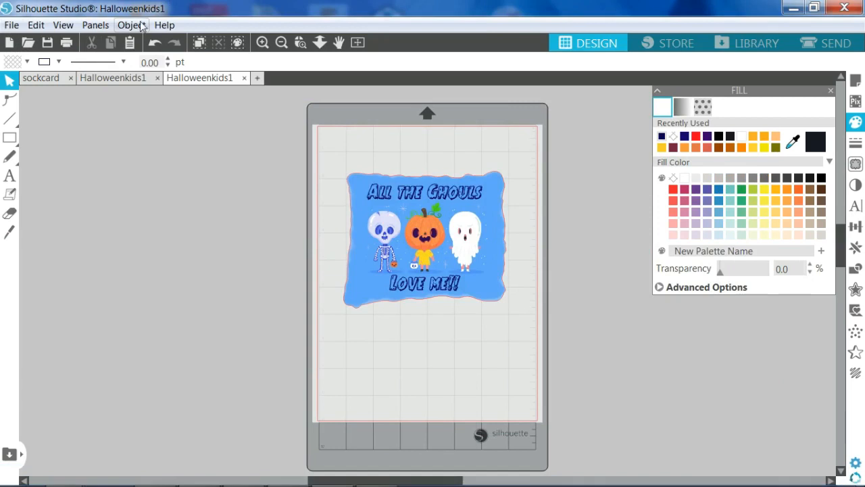
Zoom in and scroll to inspect the characters and the 'Love me!!' text.
left_click(131, 25)
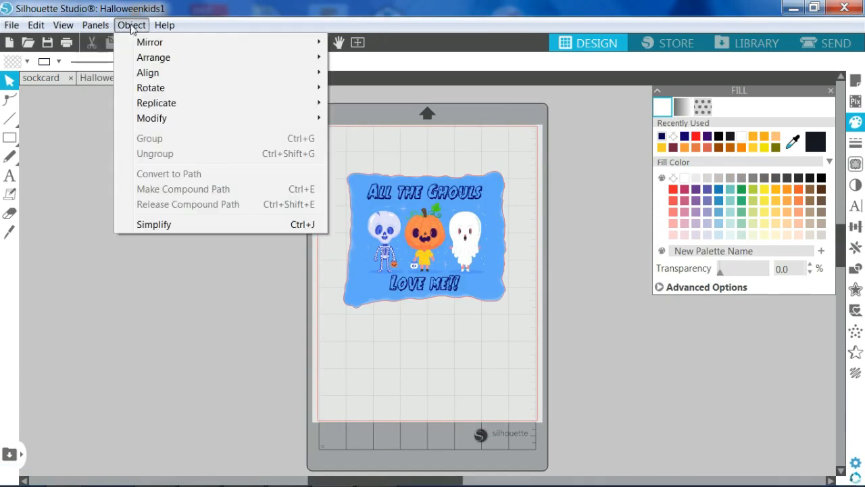
left_click(63, 25)
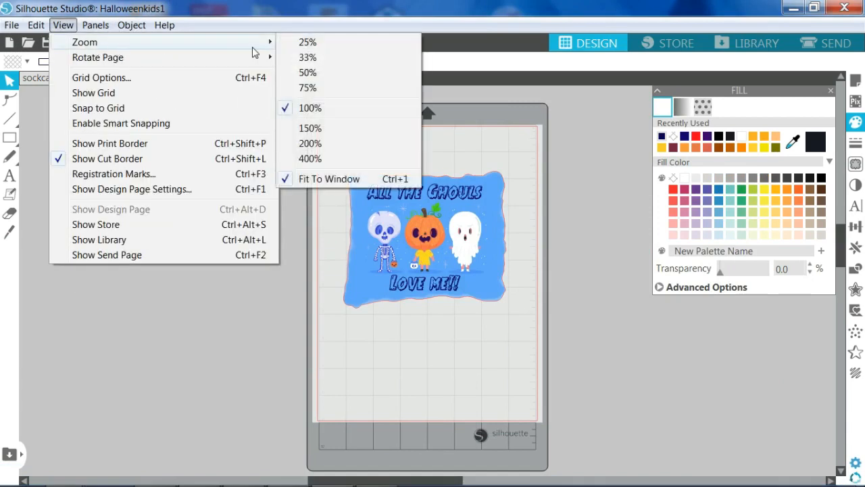
left_click(310, 128)
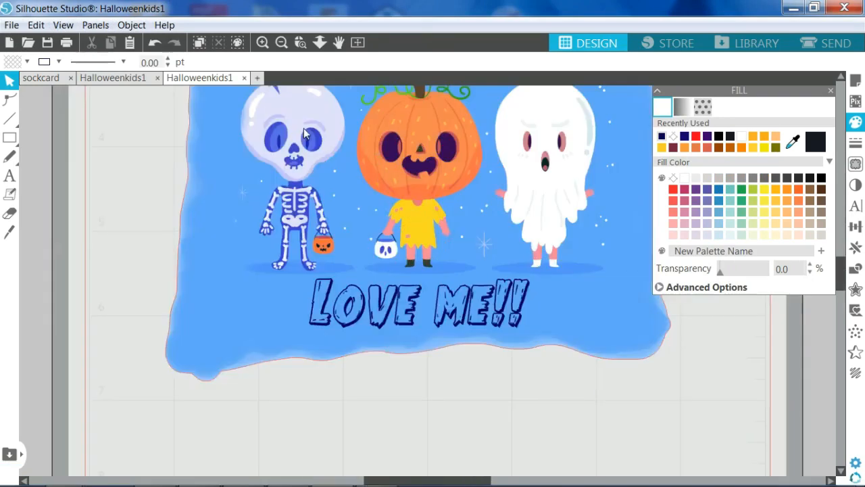
scroll("down", 3)
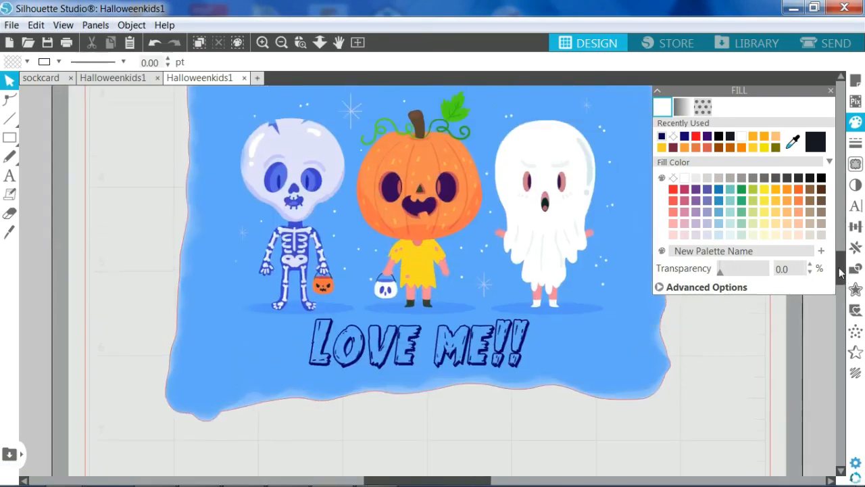